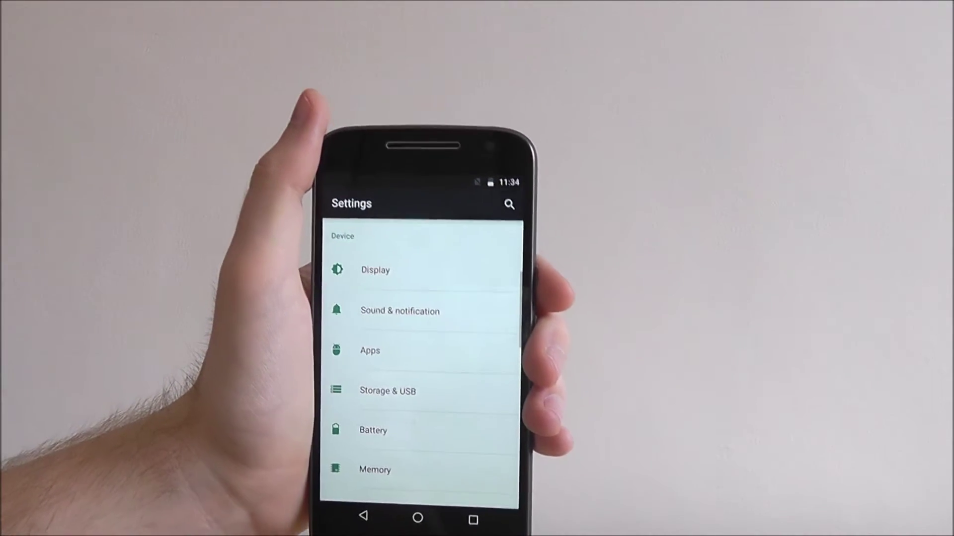
- Select the BTHub5-SGC7 network to bring up its password entry dialog
{"action": "scroll", "scroll_direction": "down", "scroll_amount": 3}
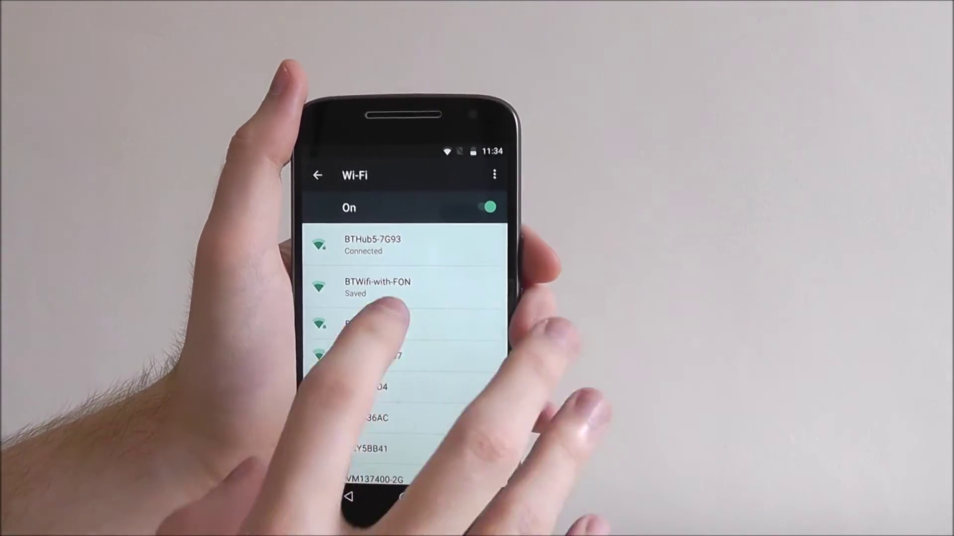
{"action": "left_click", "coordinate": [378, 322]}
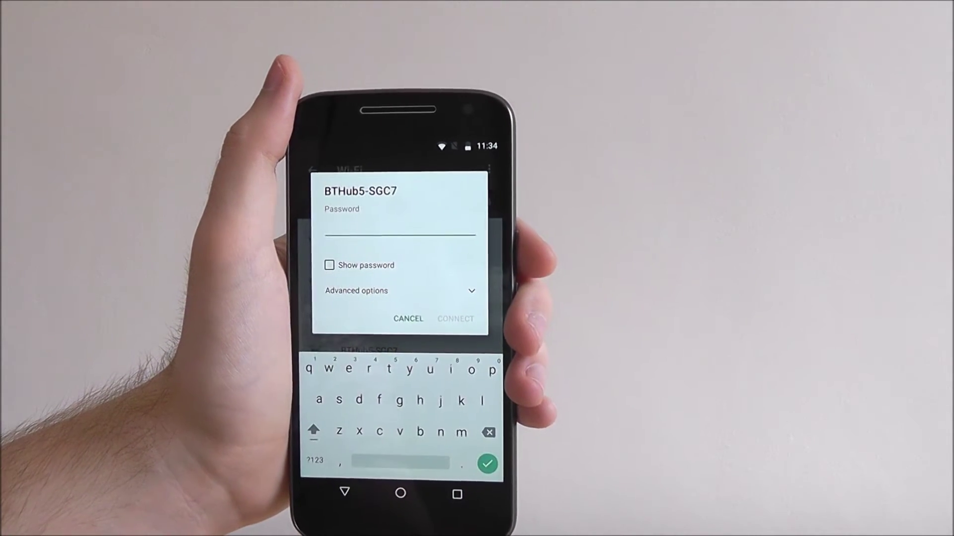